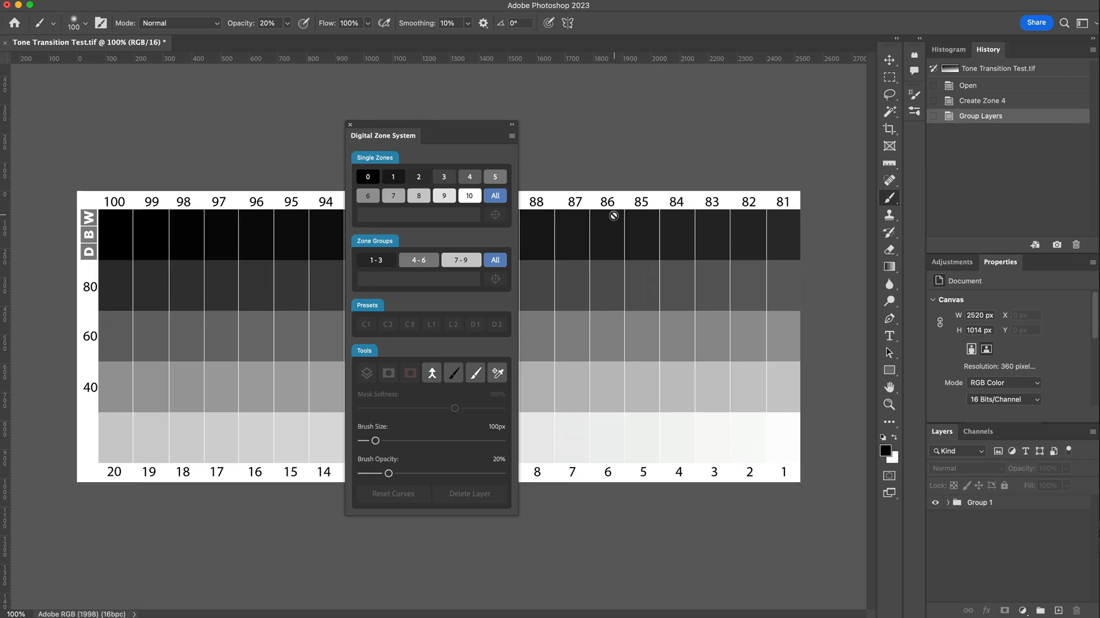
mouse_move(614, 219)
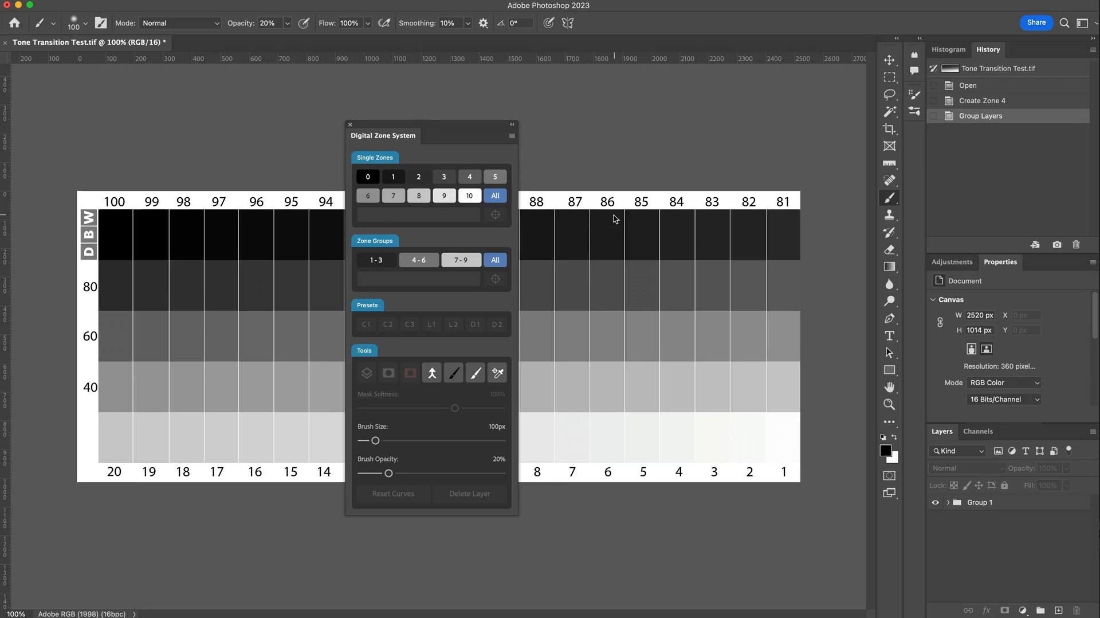
mouse_move(613, 216)
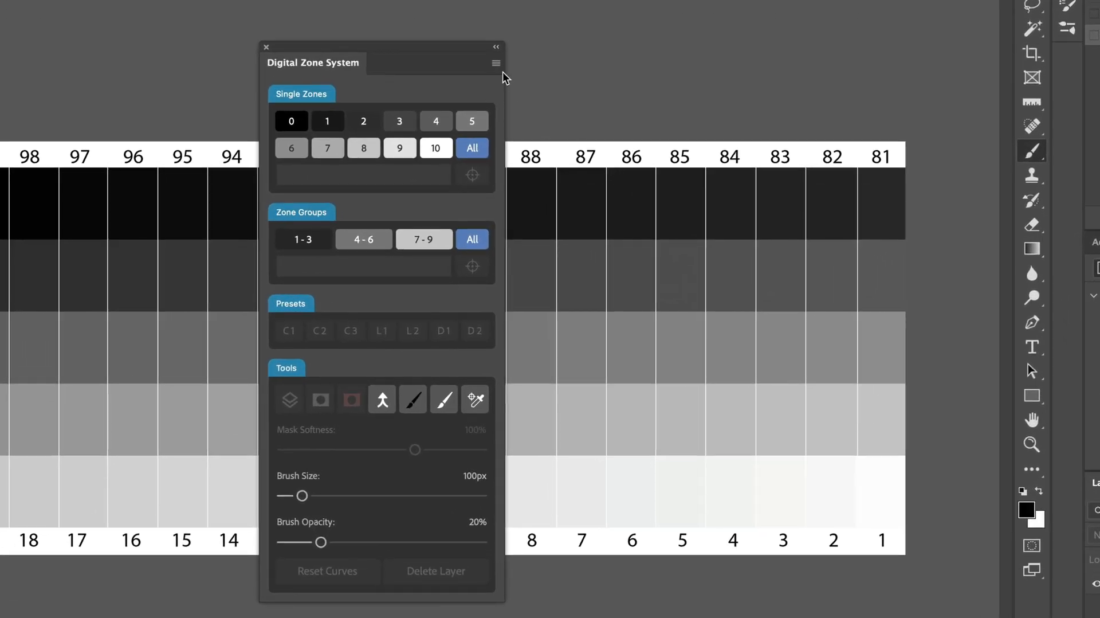
Open the Digital Zone System panel's flyout options menu.
click(495, 62)
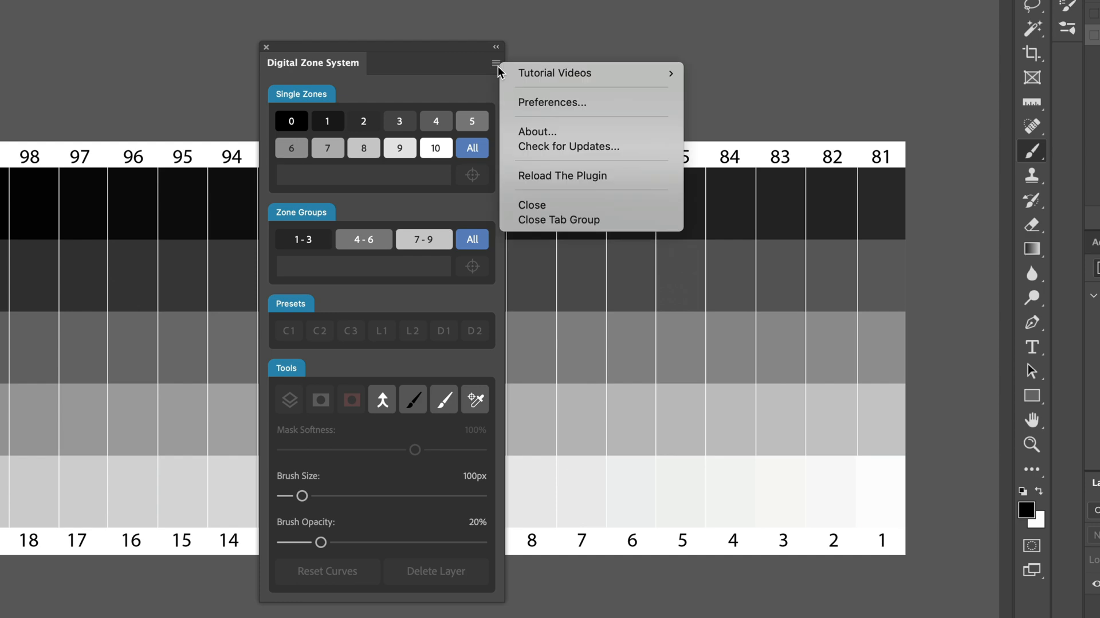
mouse_move(605, 115)
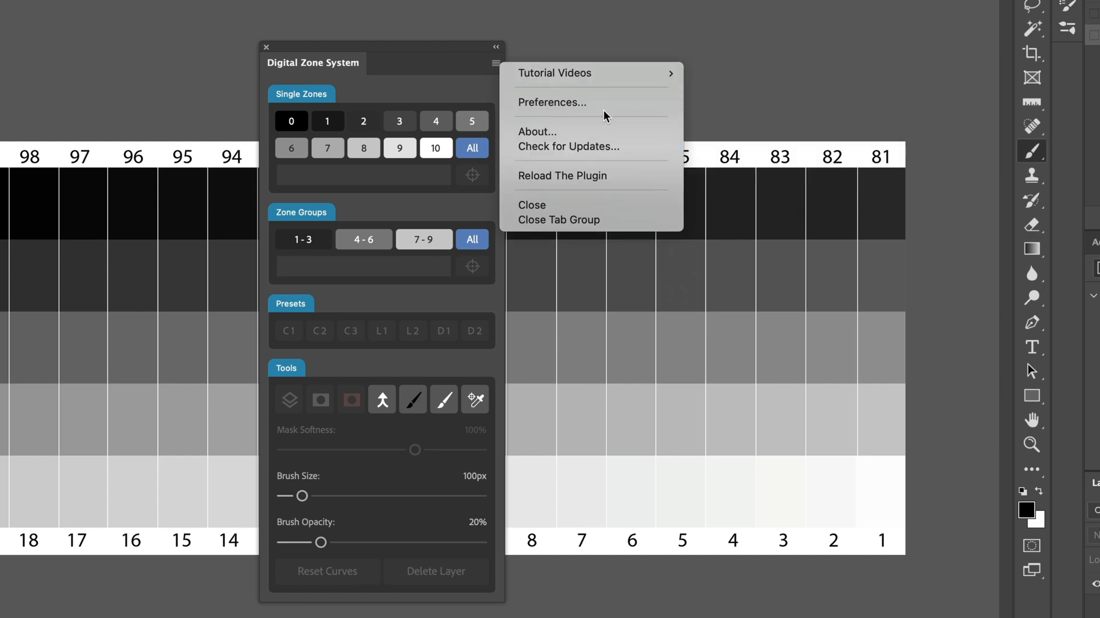
Open the plugin Preferences and toggle the minor and major update checks back on.
click(552, 102)
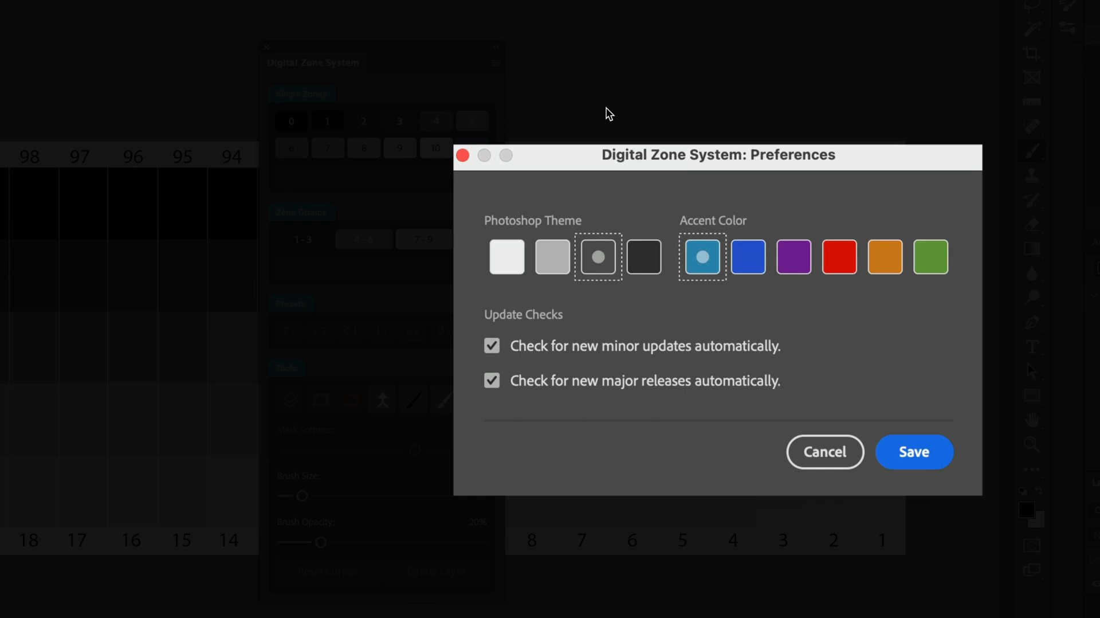
mouse_move(527, 329)
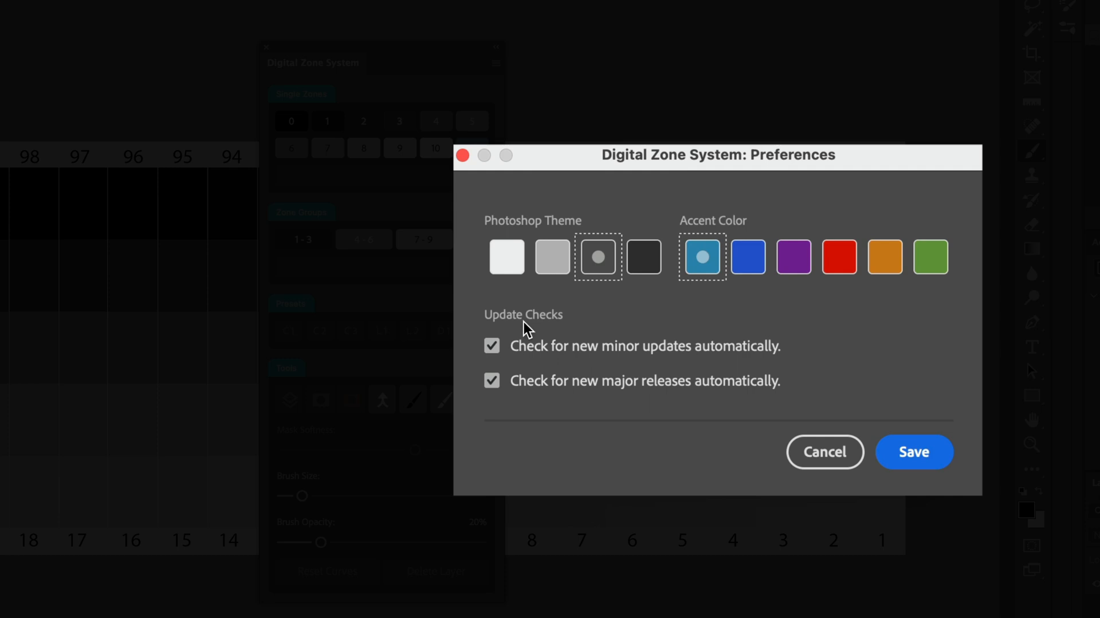
mouse_move(563, 330)
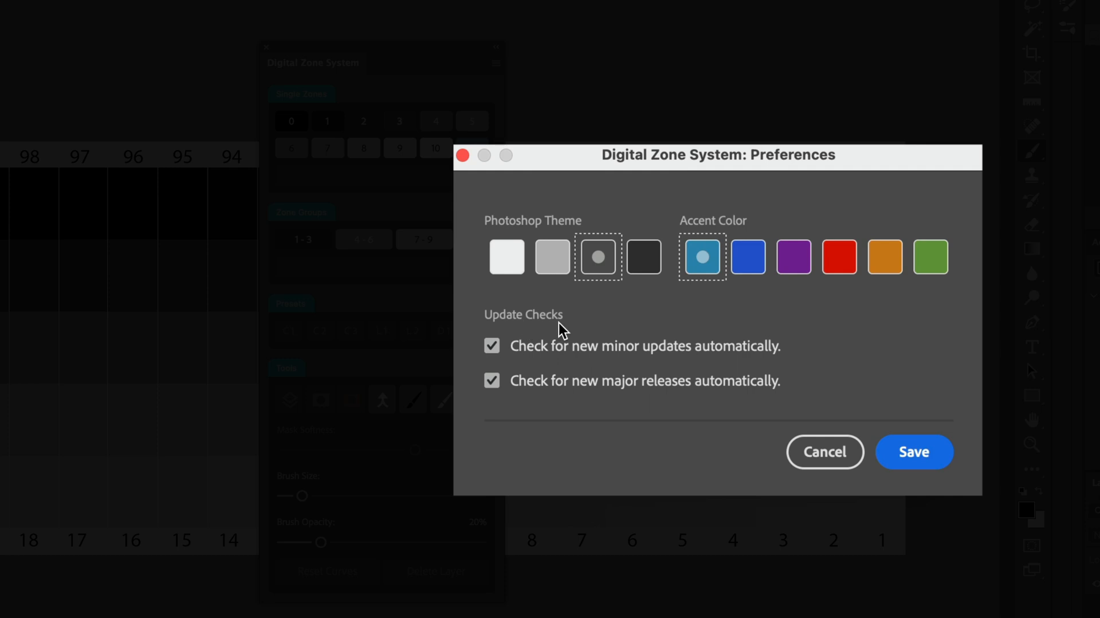
mouse_move(531, 360)
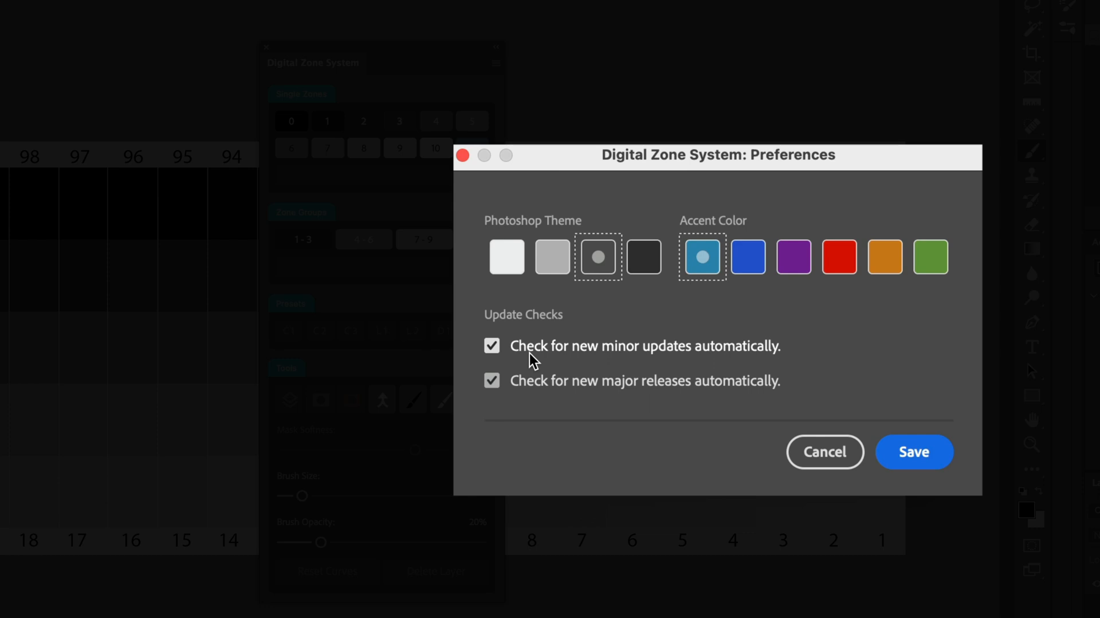
mouse_move(529, 394)
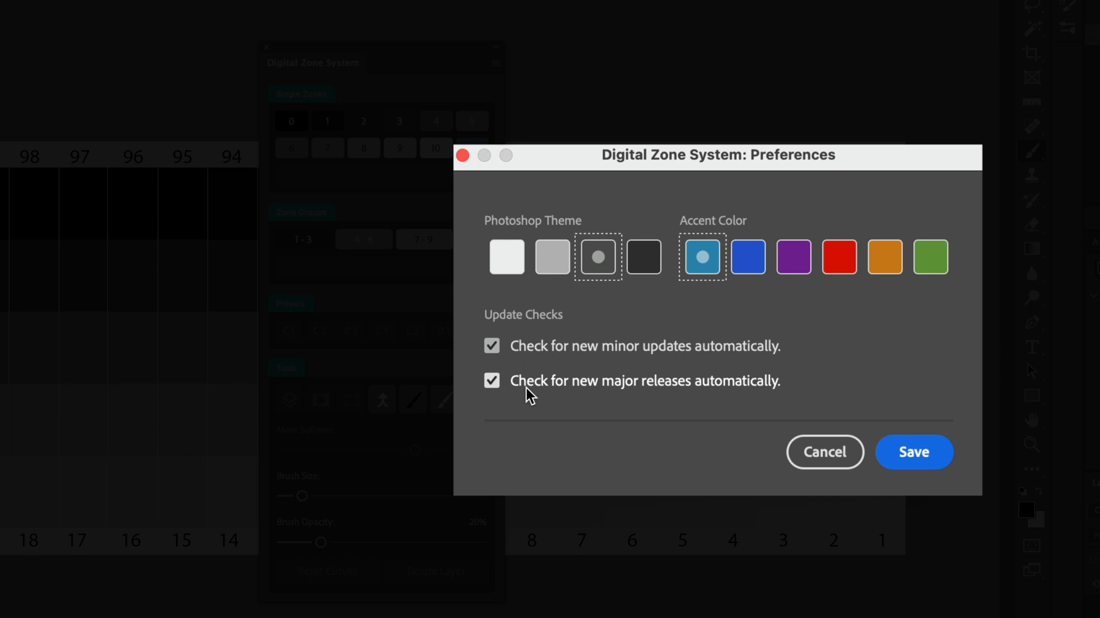
mouse_move(575, 362)
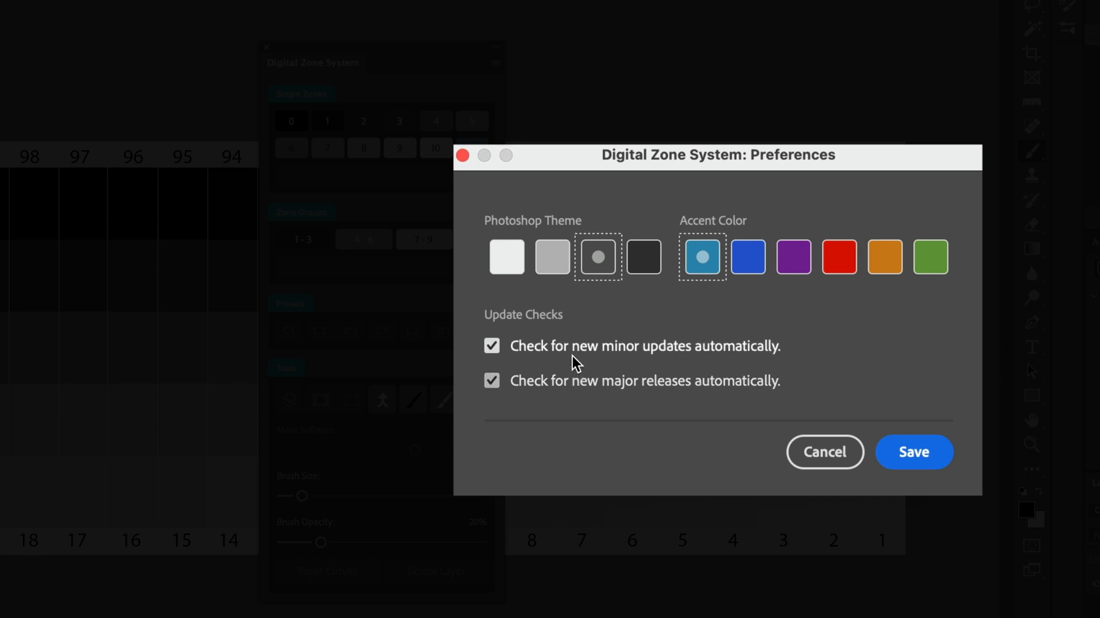
click(491, 346)
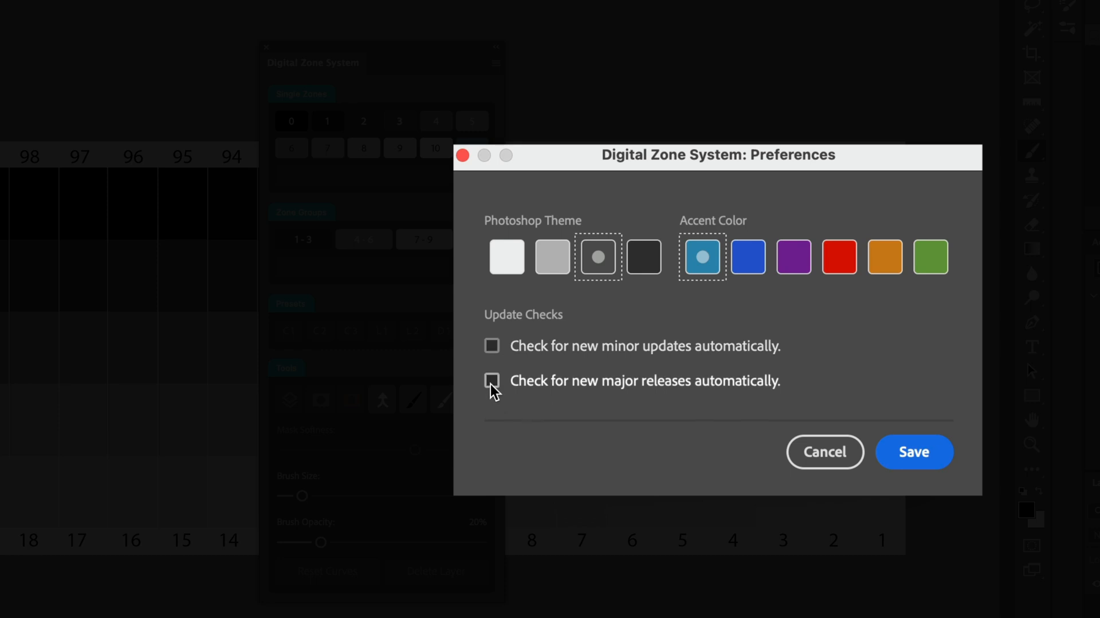
click(492, 380)
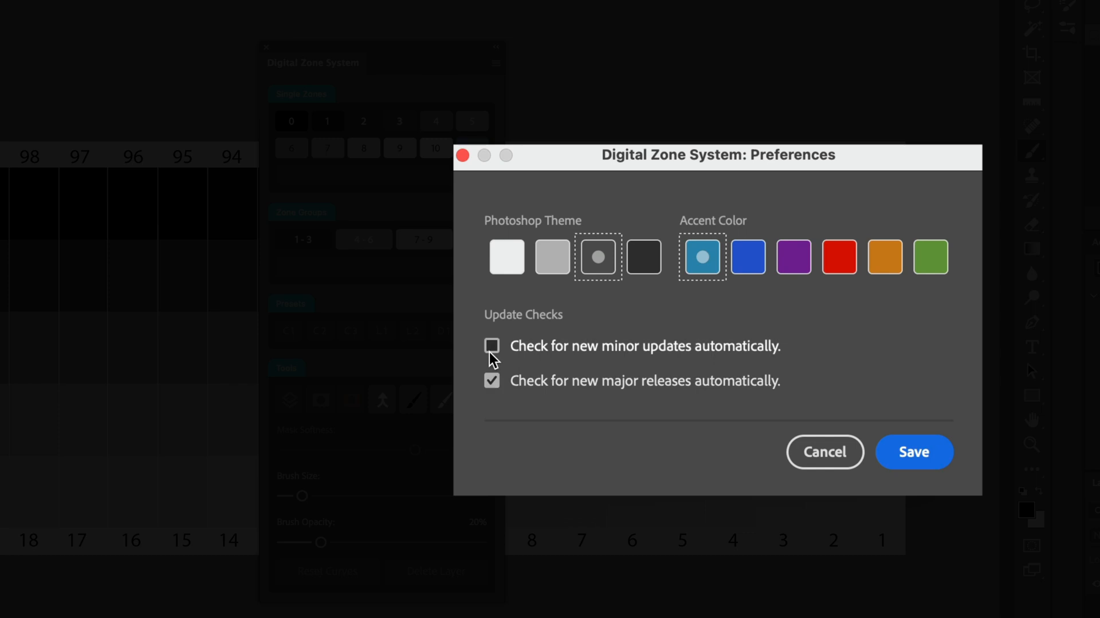
click(491, 345)
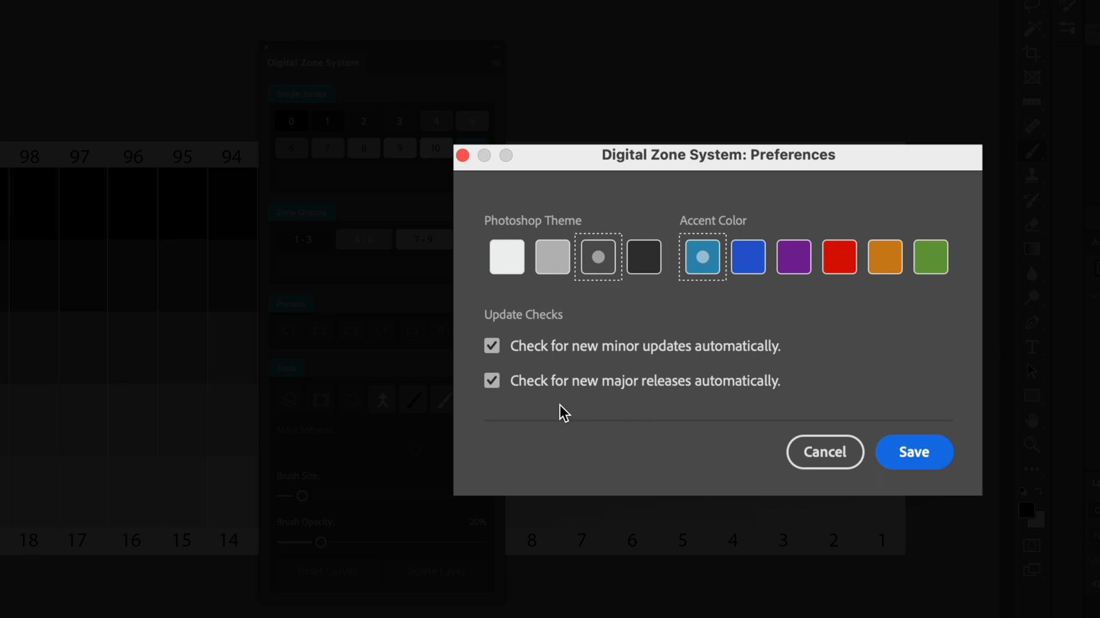
mouse_move(810, 257)
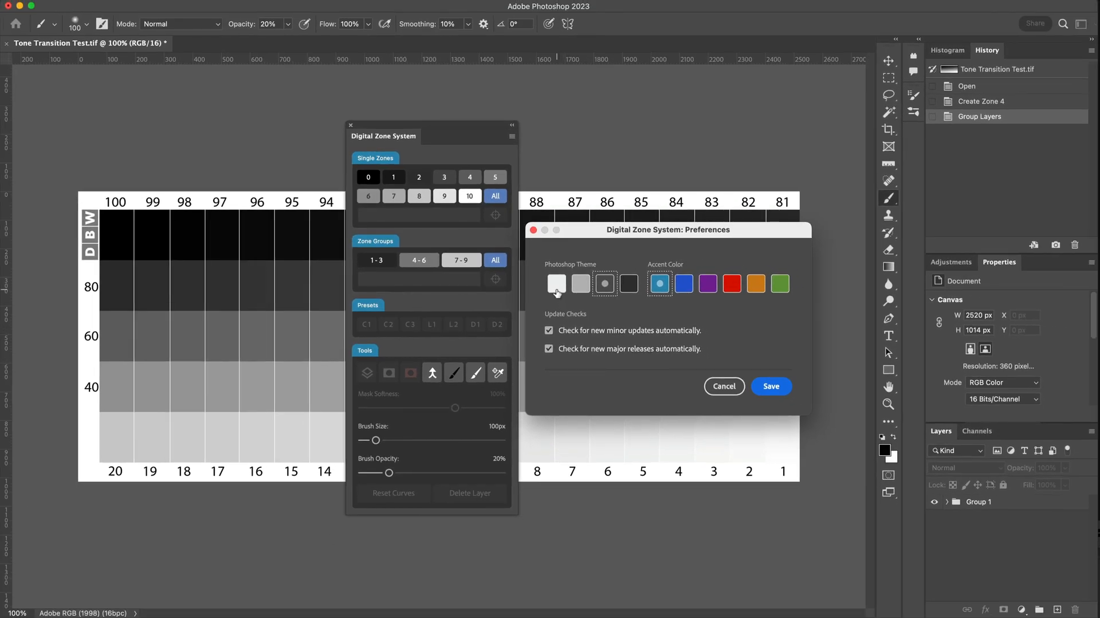
Select the darkest Photoshop theme swatch and save the preferences.
click(579, 284)
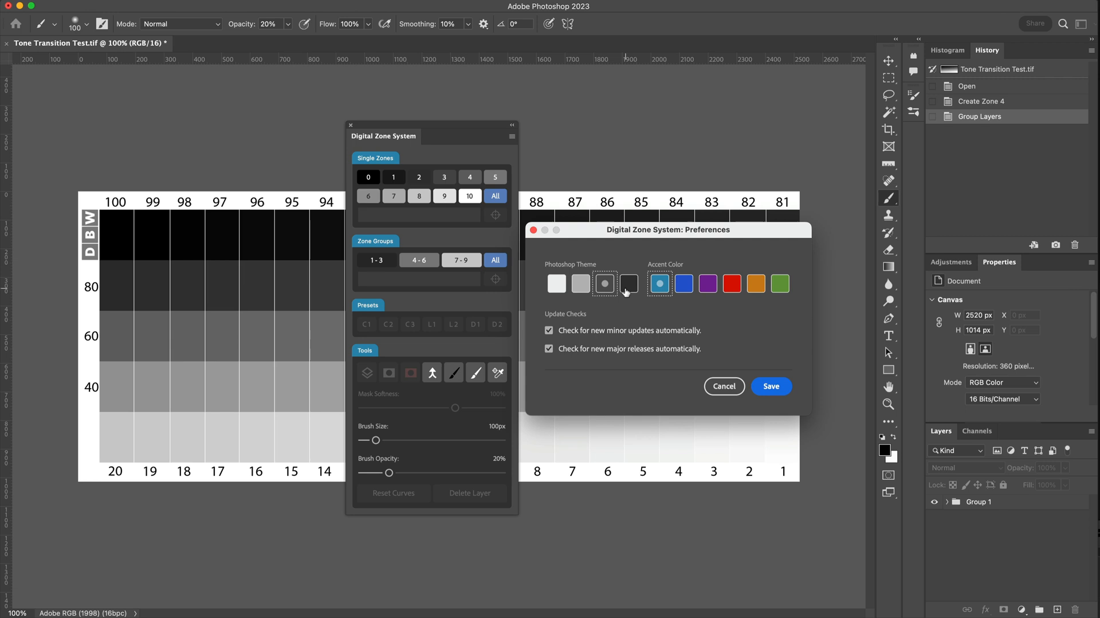
mouse_move(628, 293)
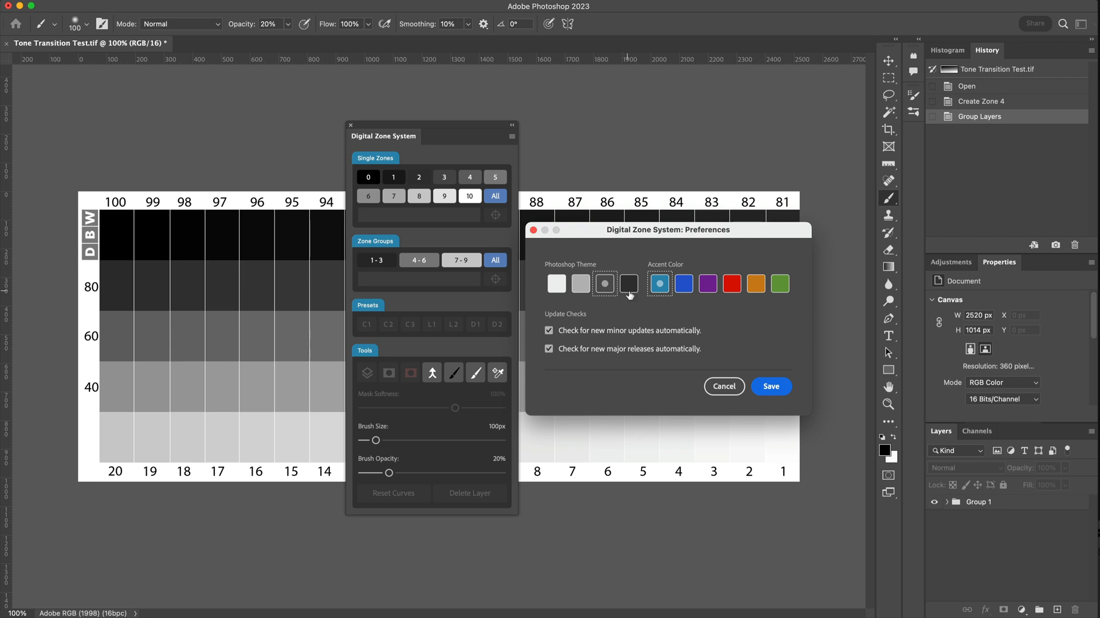
click(604, 284)
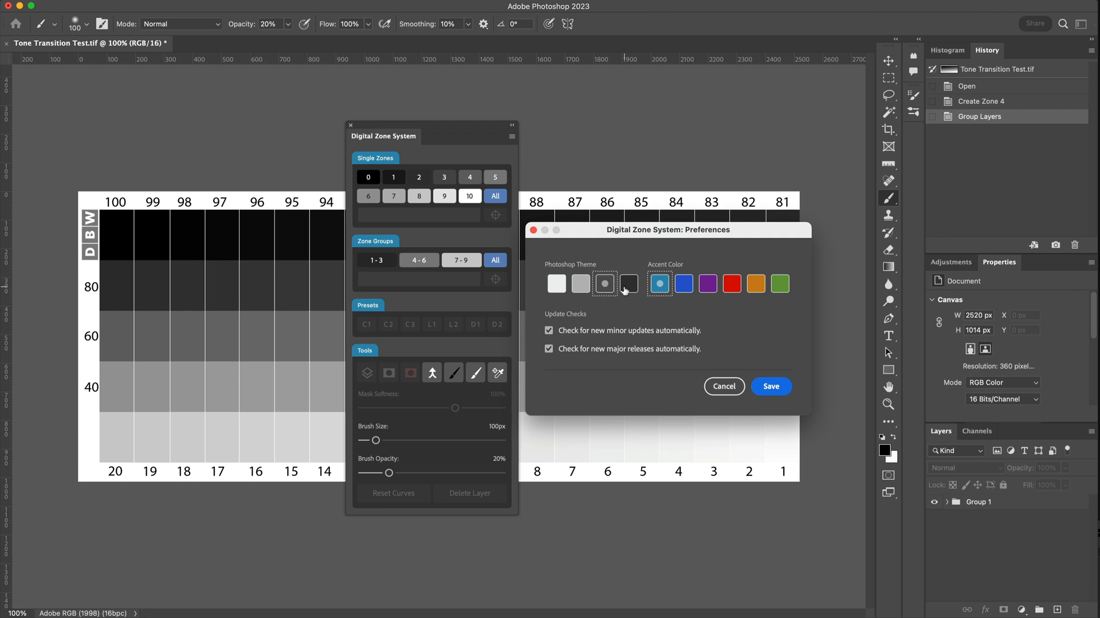
click(628, 283)
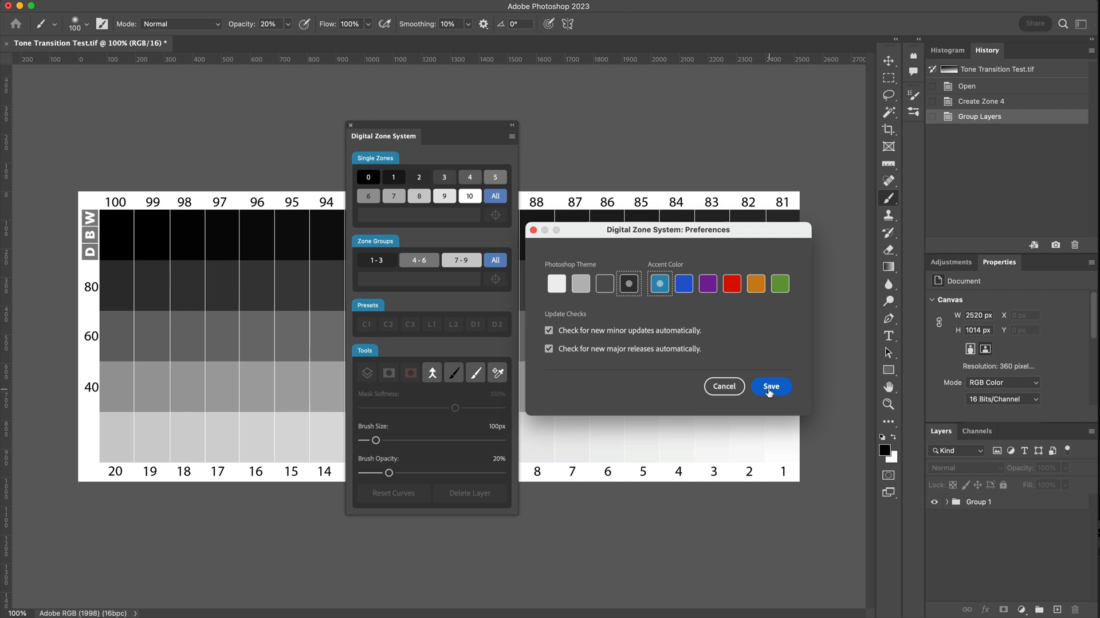
click(770, 386)
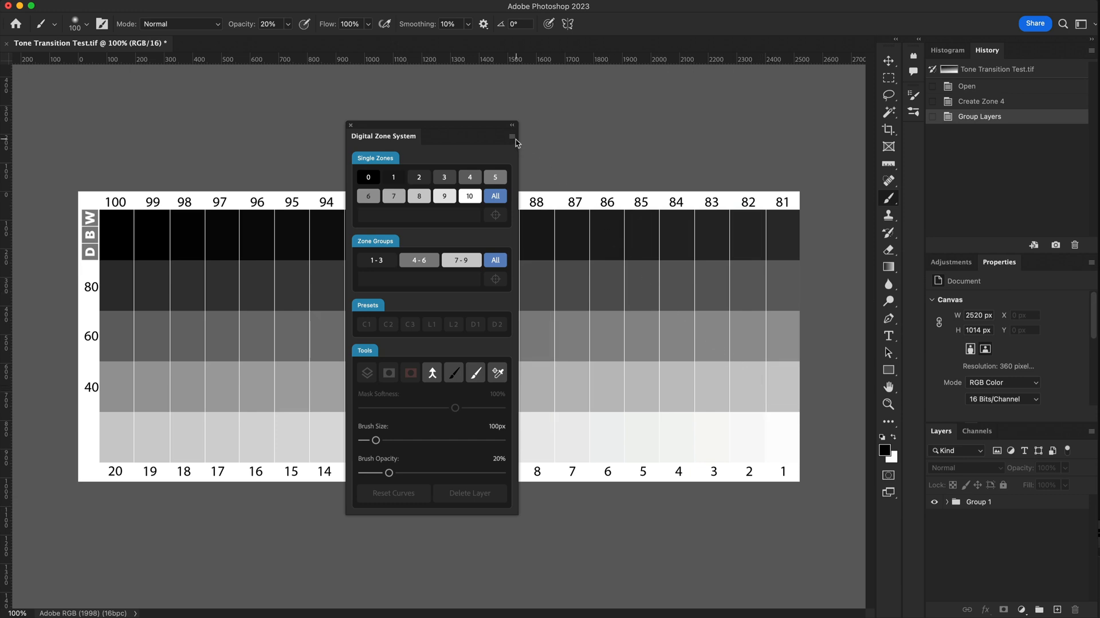
Switch the theme to light grey through the plugin Preferences and save.
click(512, 135)
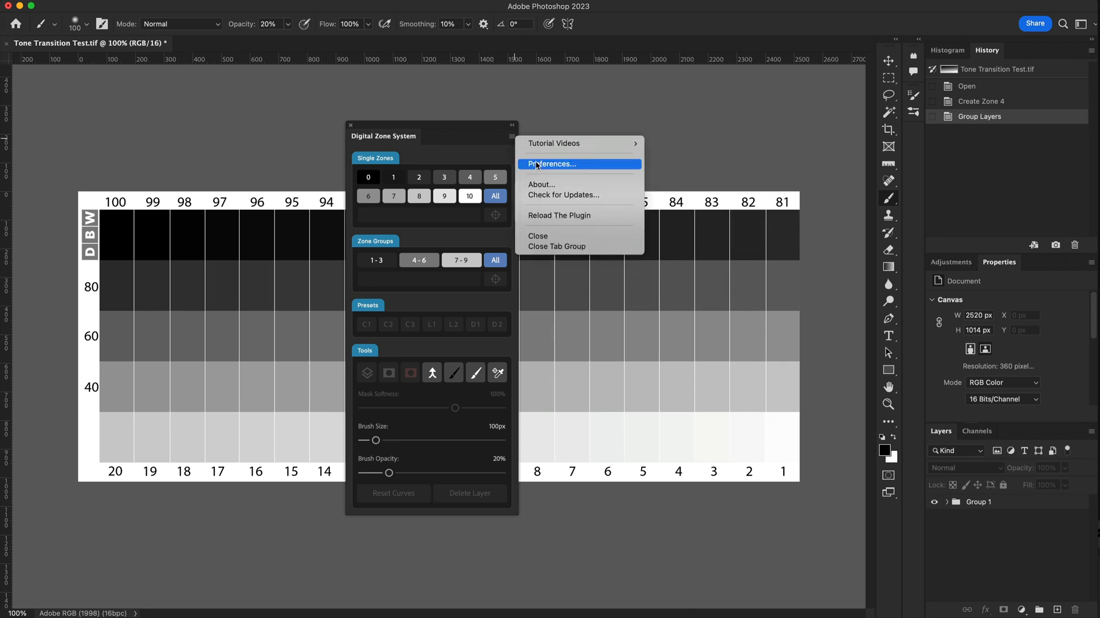
click(553, 163)
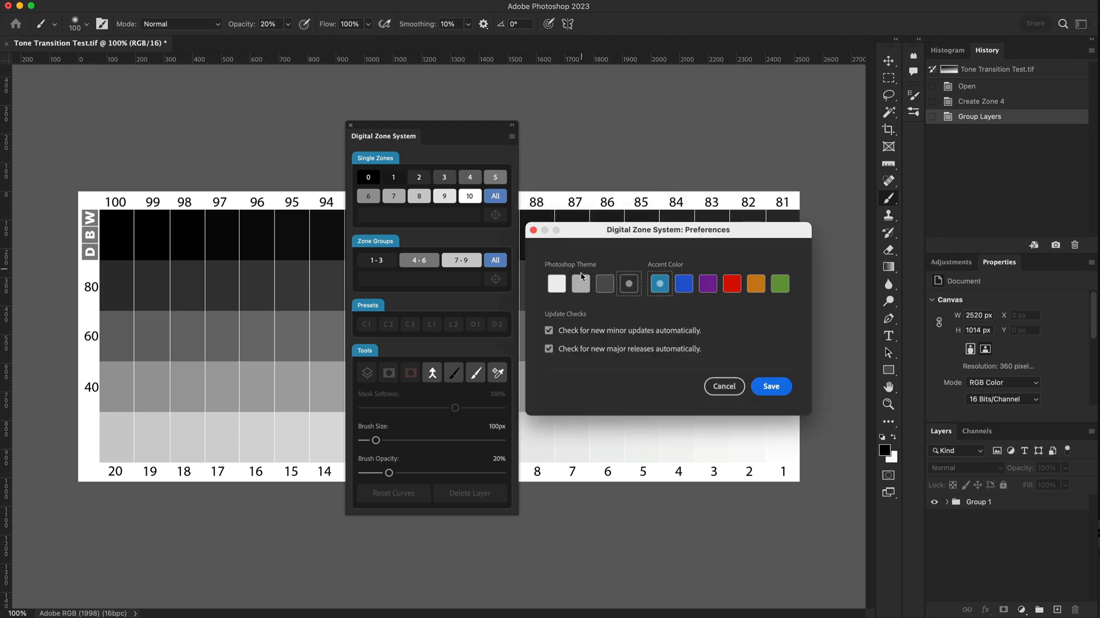
click(580, 283)
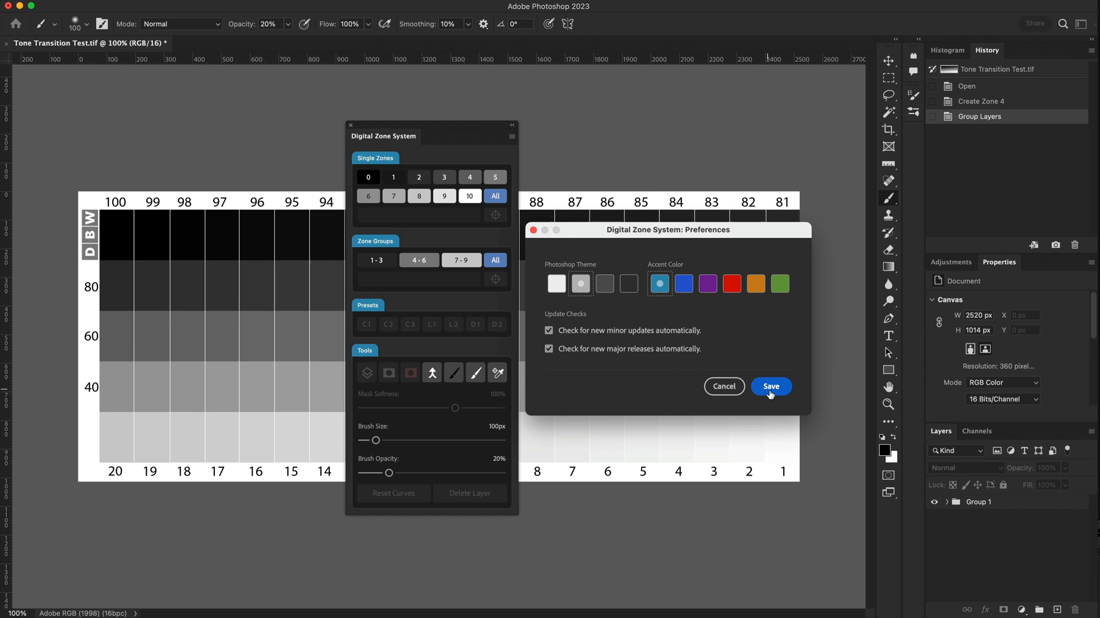
click(770, 386)
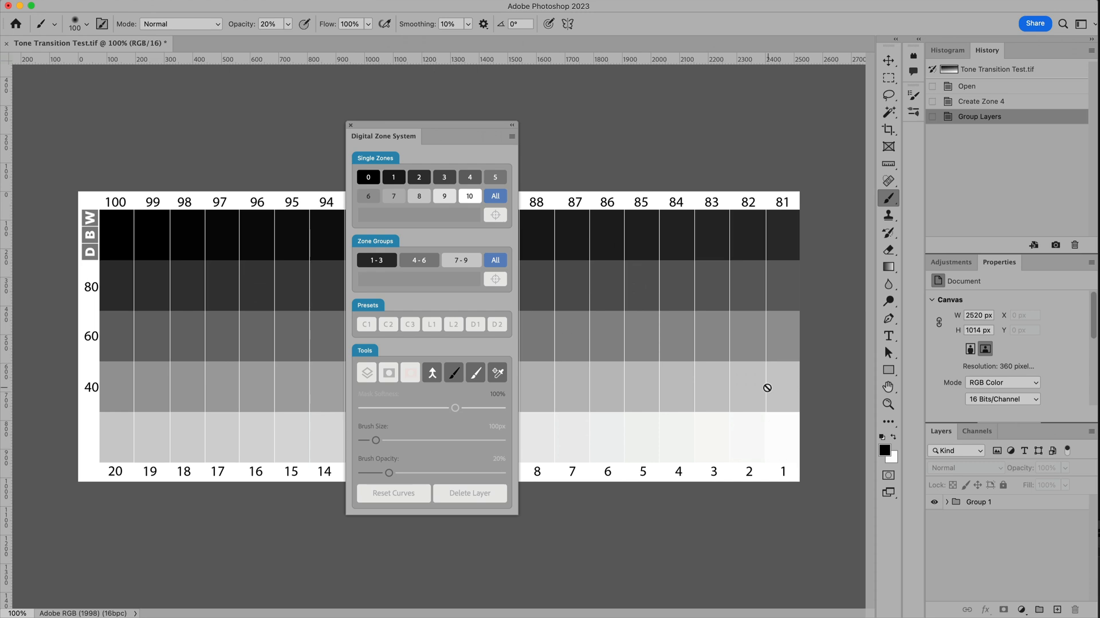
Switch the theme back to dark grey through the plugin Preferences and save.
click(512, 135)
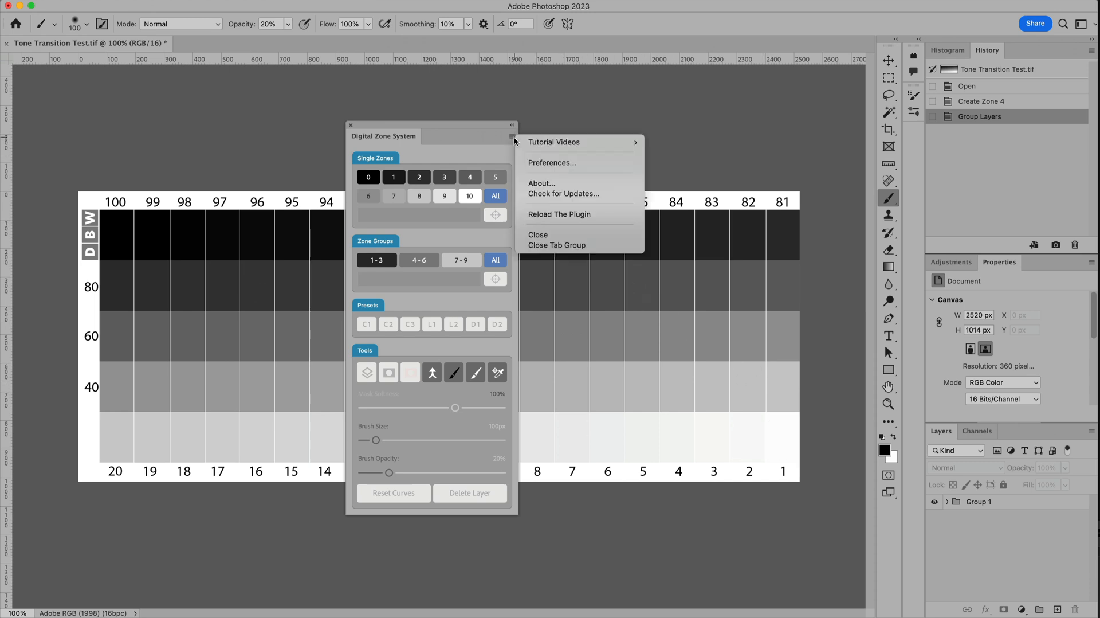
click(553, 162)
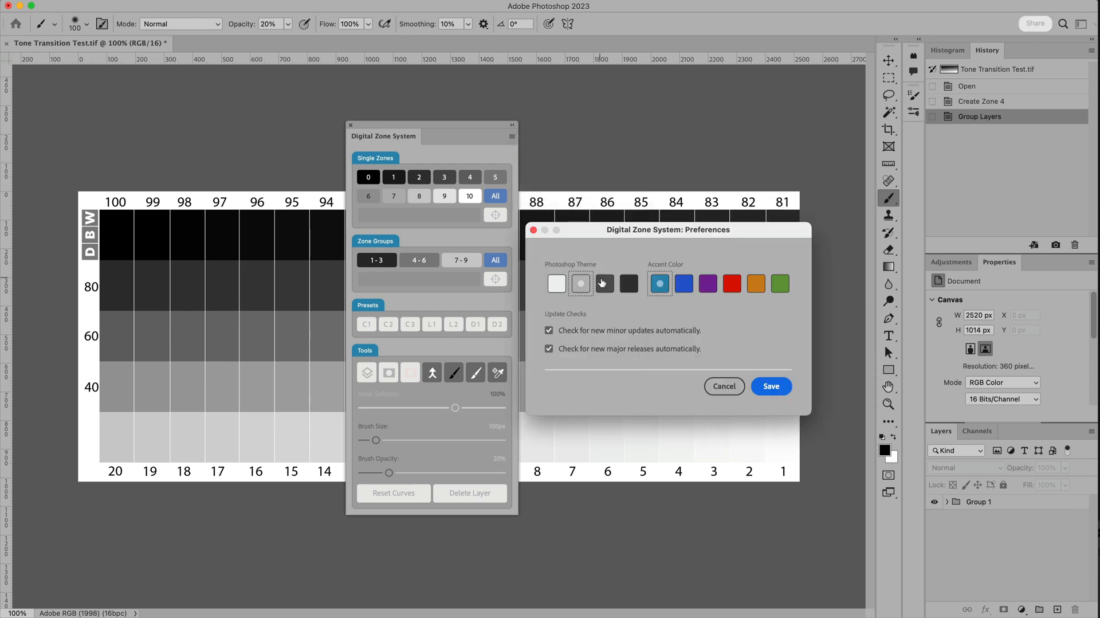
click(604, 283)
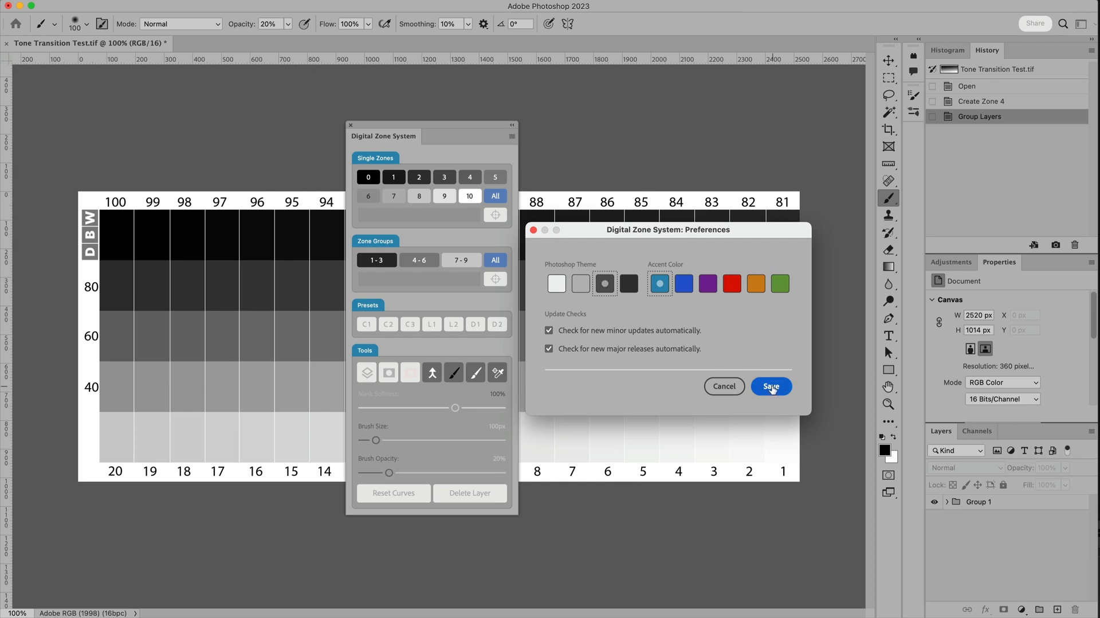
click(769, 386)
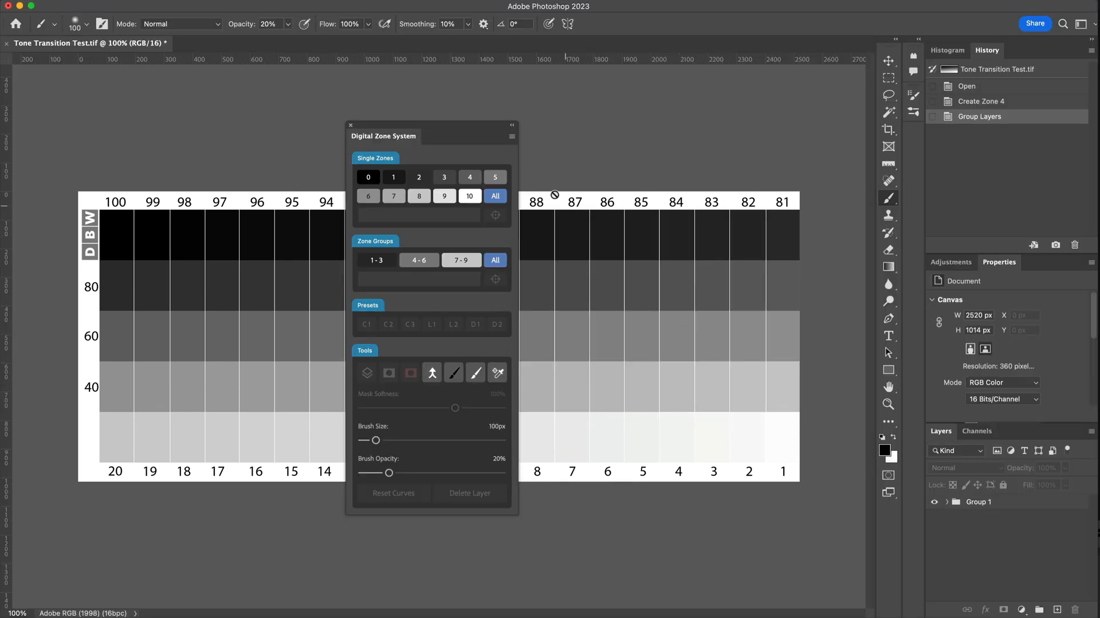
Set the panel accent color to orange in the plugin Preferences and save.
click(512, 135)
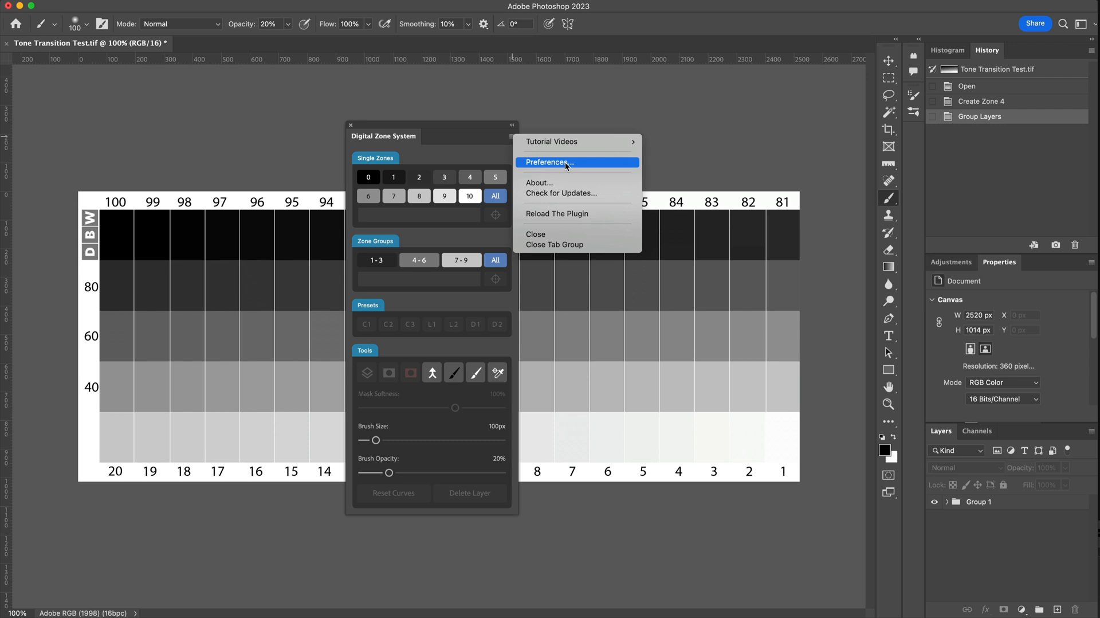
click(550, 162)
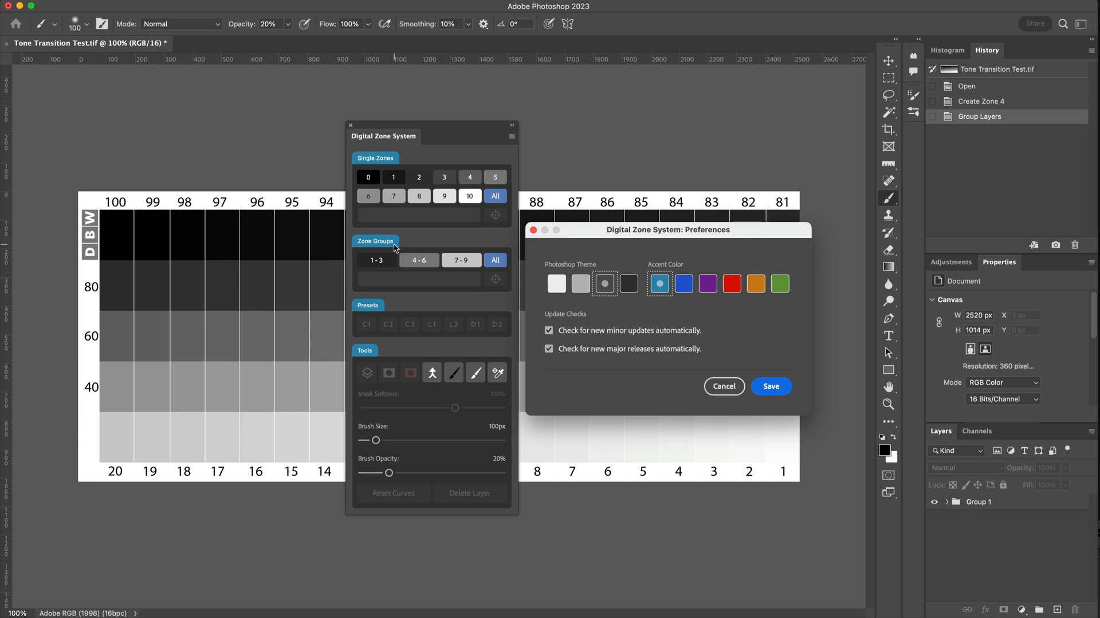
mouse_move(388, 170)
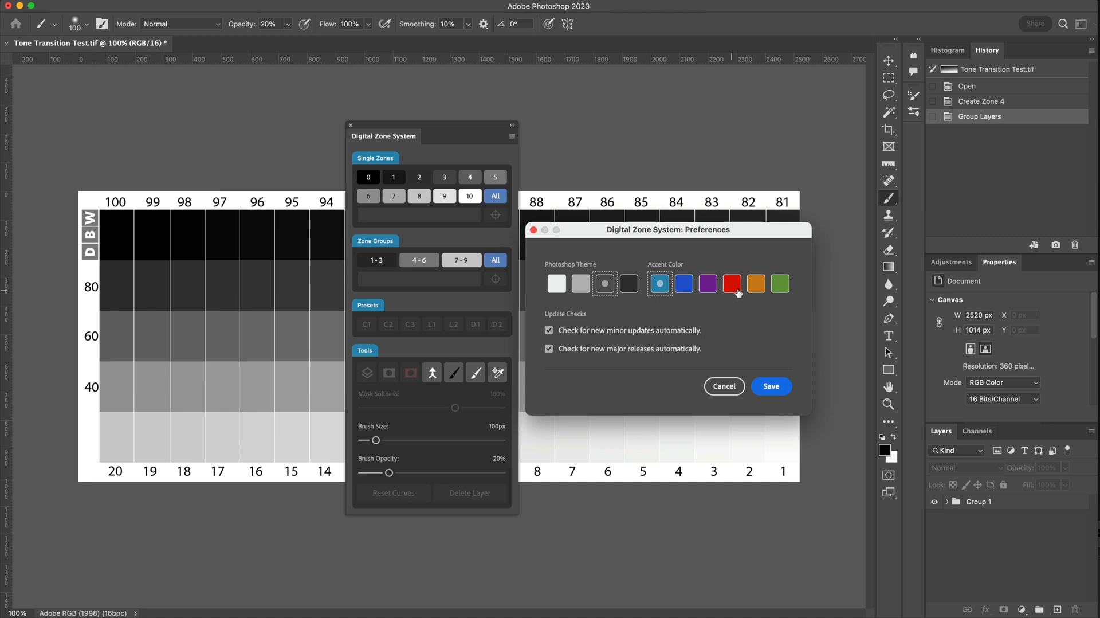
click(756, 283)
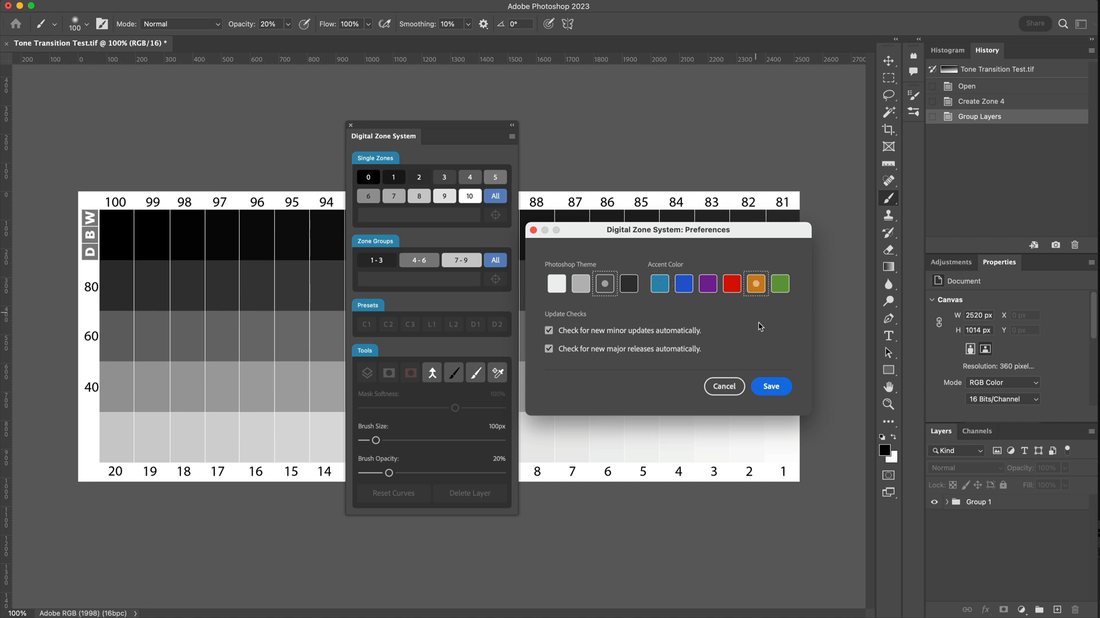
click(770, 386)
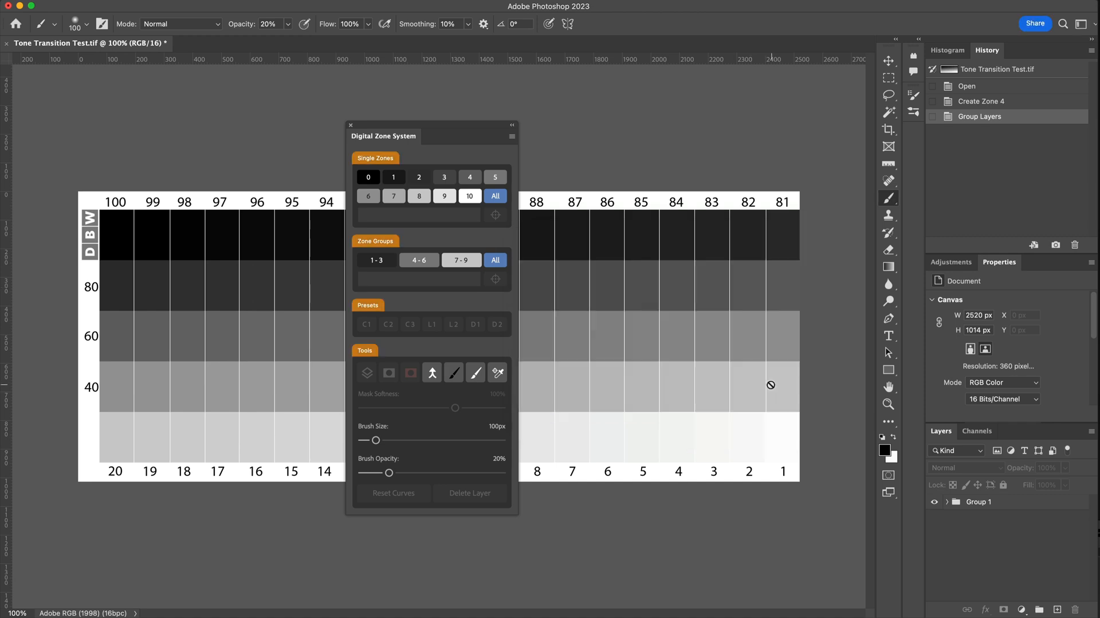